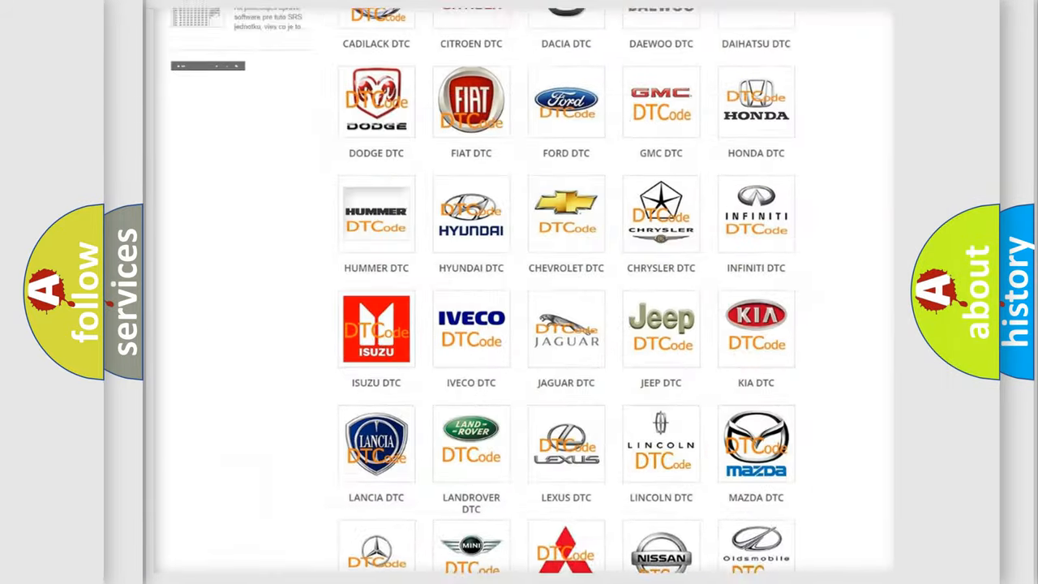
Open the Ford DTC list and scroll through codes like B0001:11 and B1353.
scroll(up, 3)
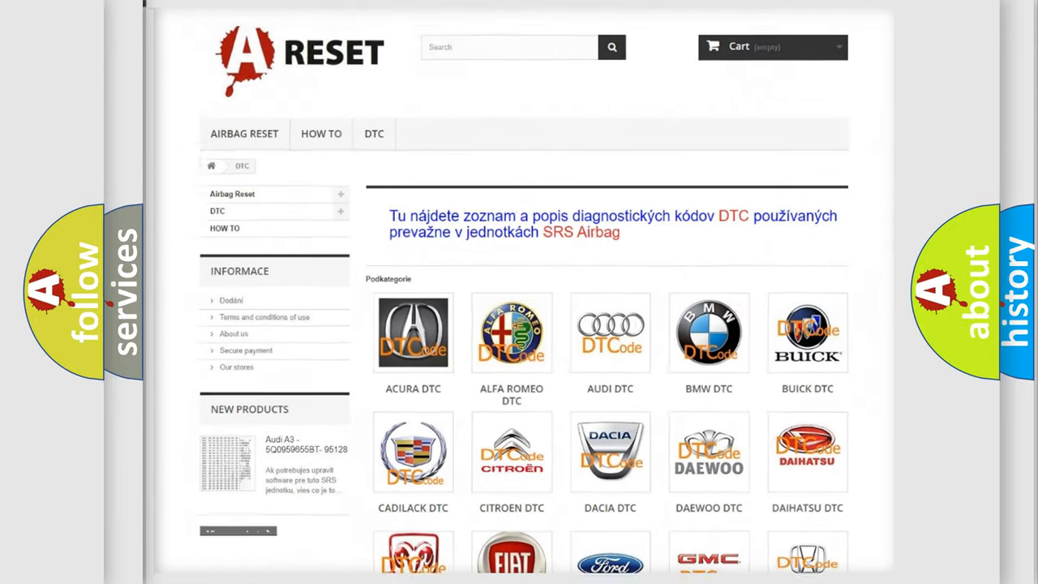
scroll(down, 3)
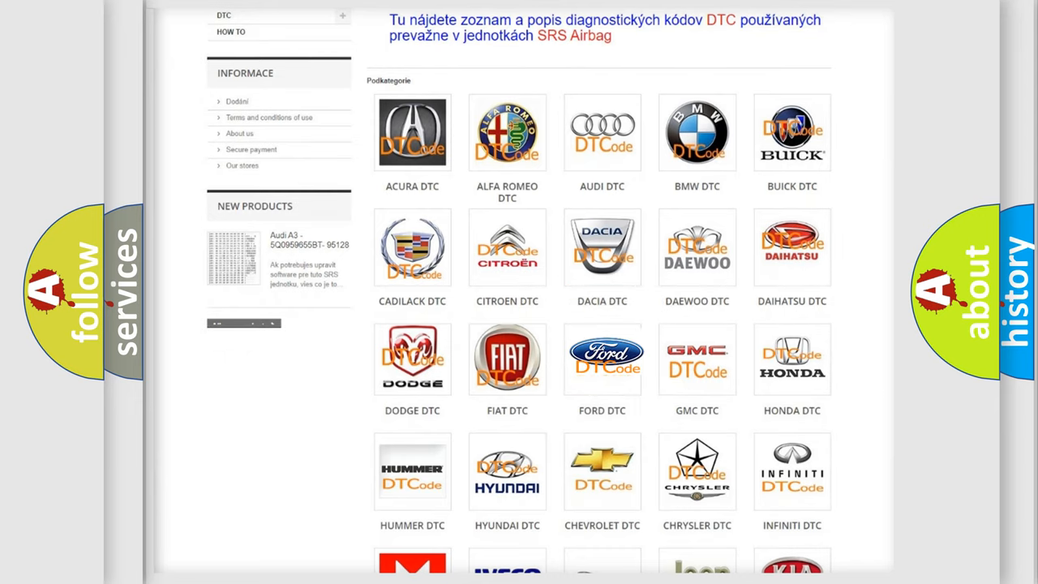
click(602, 357)
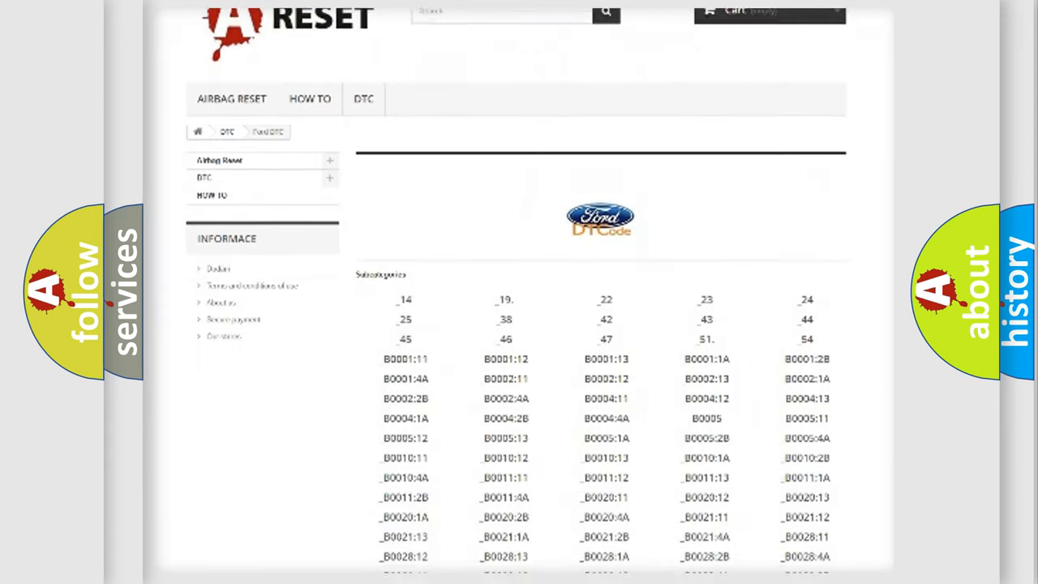
scroll(down, 3)
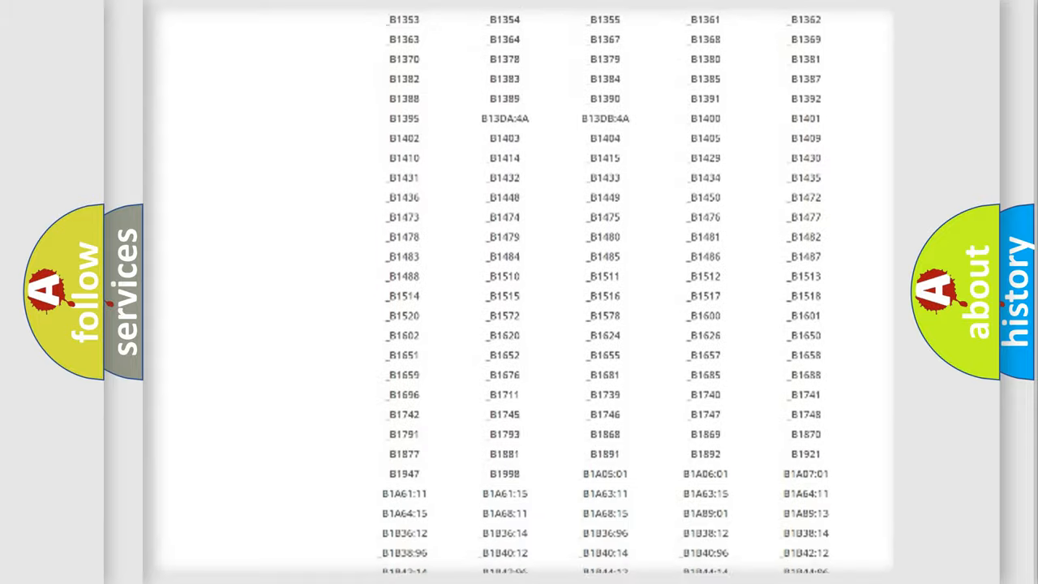
scroll(up, 3)
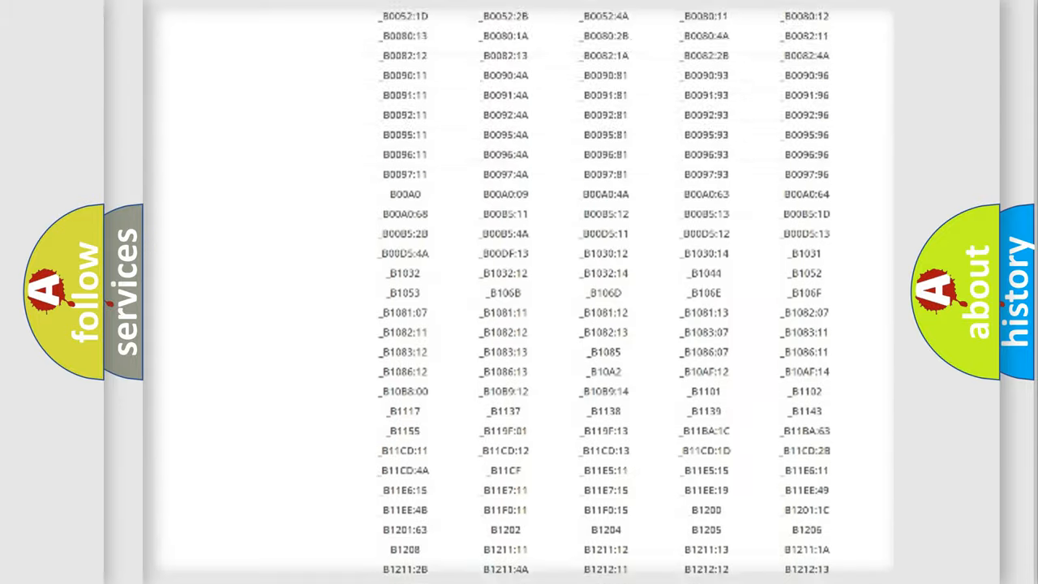
scroll(up, 3)
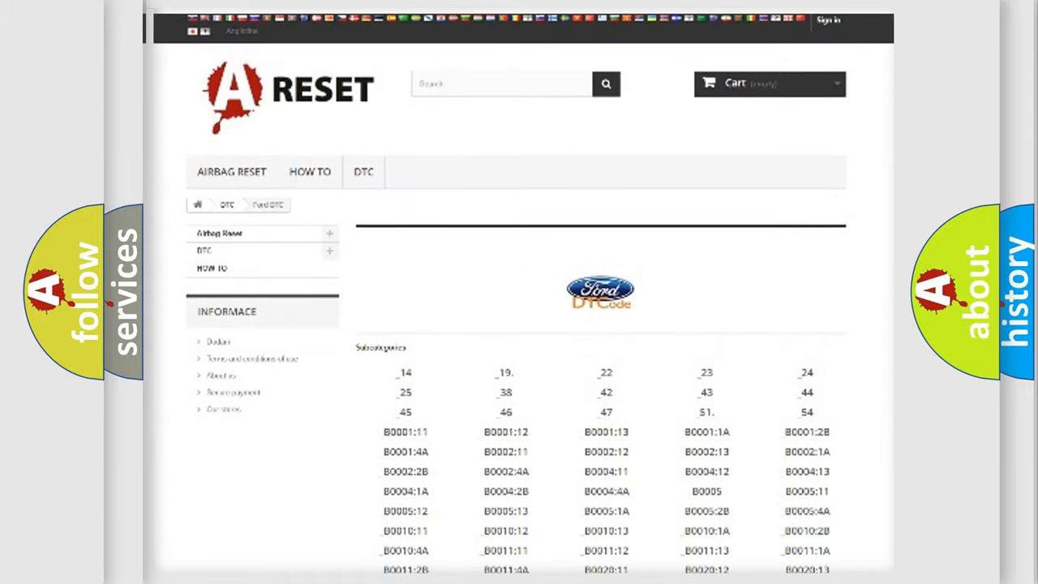